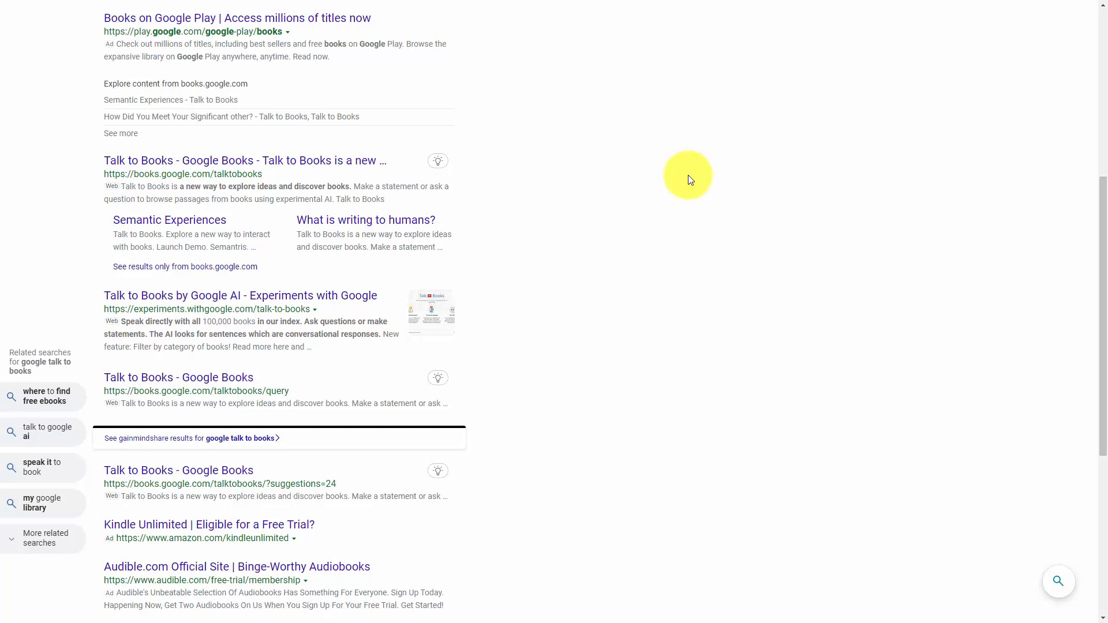
pyautogui.moveTo(684, 176)
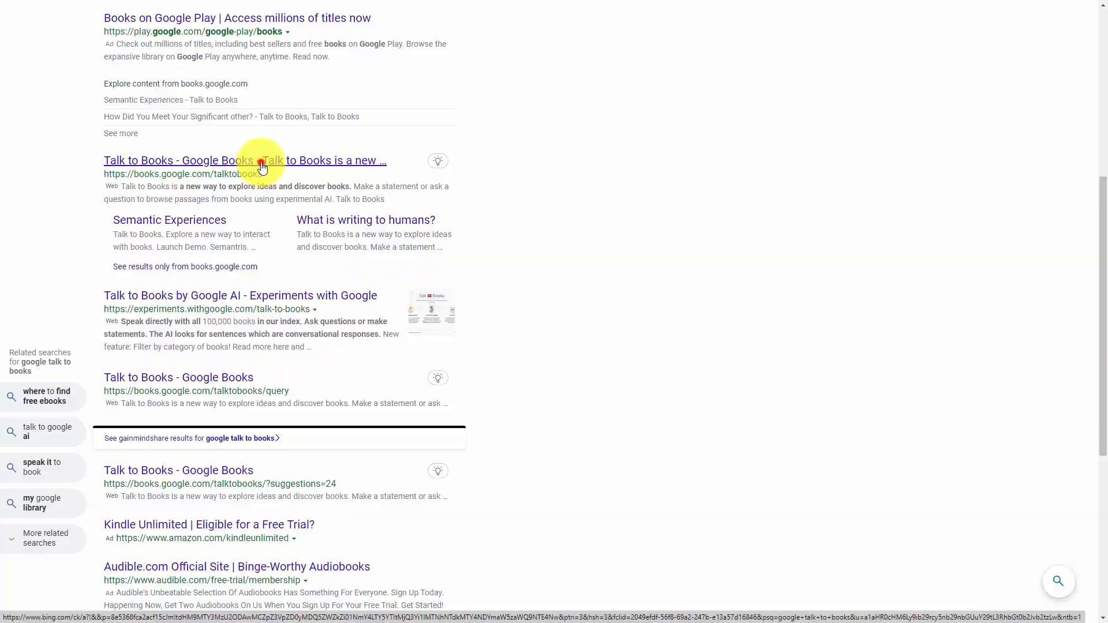
# Enter the question 'what is the best way to market my business on facebook using video' in Talk to Books
pyautogui.click(245, 160)
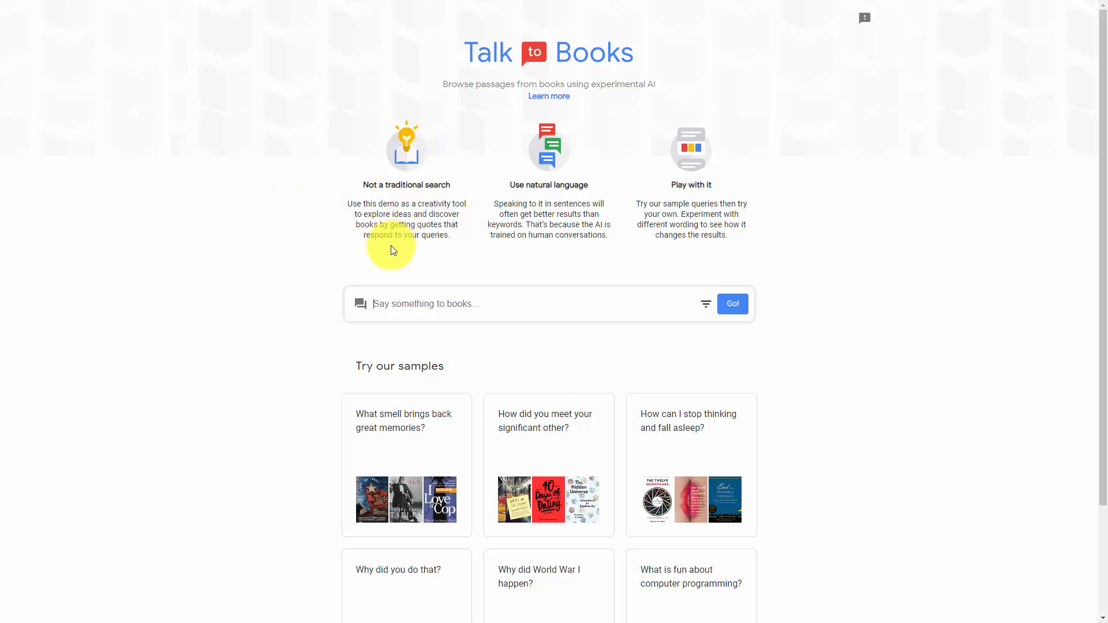
pyautogui.moveTo(427, 304)
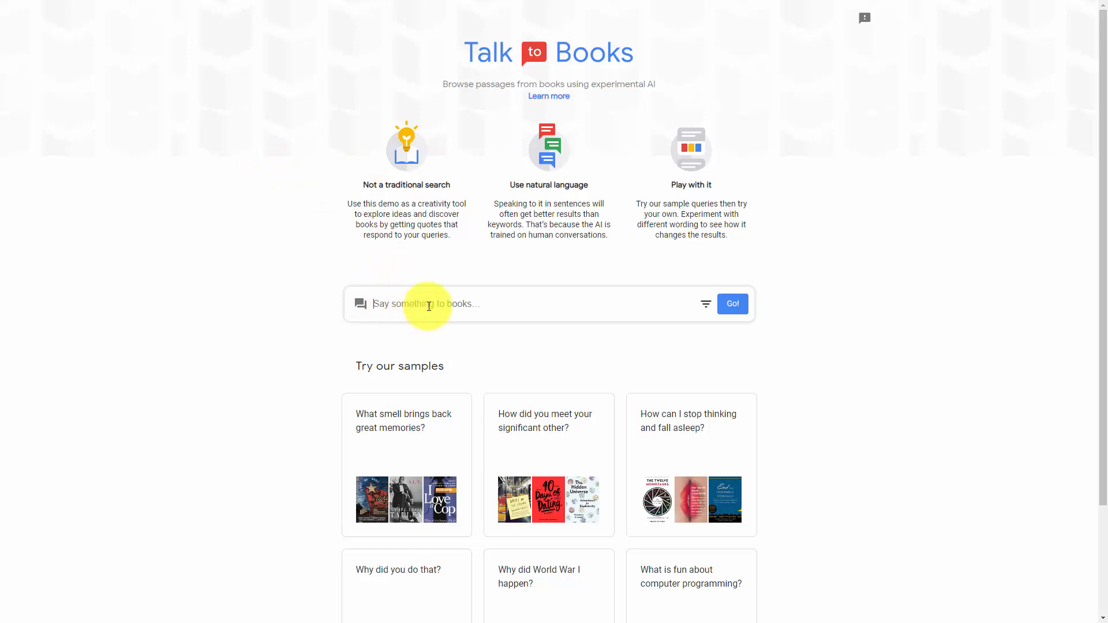
pyautogui.write('what is the best way to market my business on facebook using video')
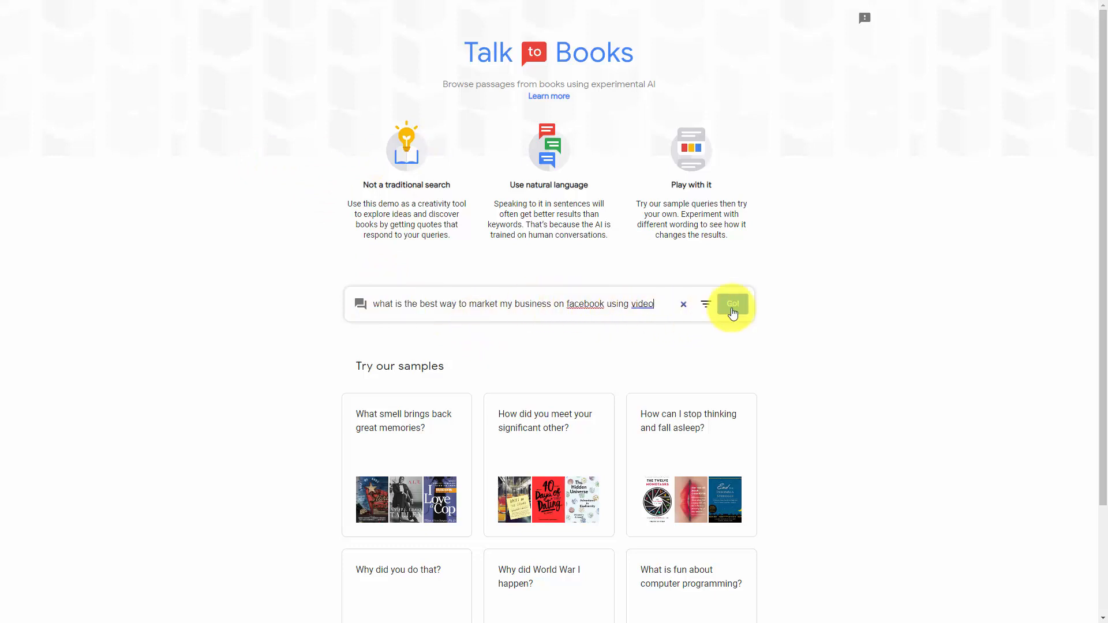
# Submit the question with Go! and browse the returned book passages
pyautogui.click(732, 304)
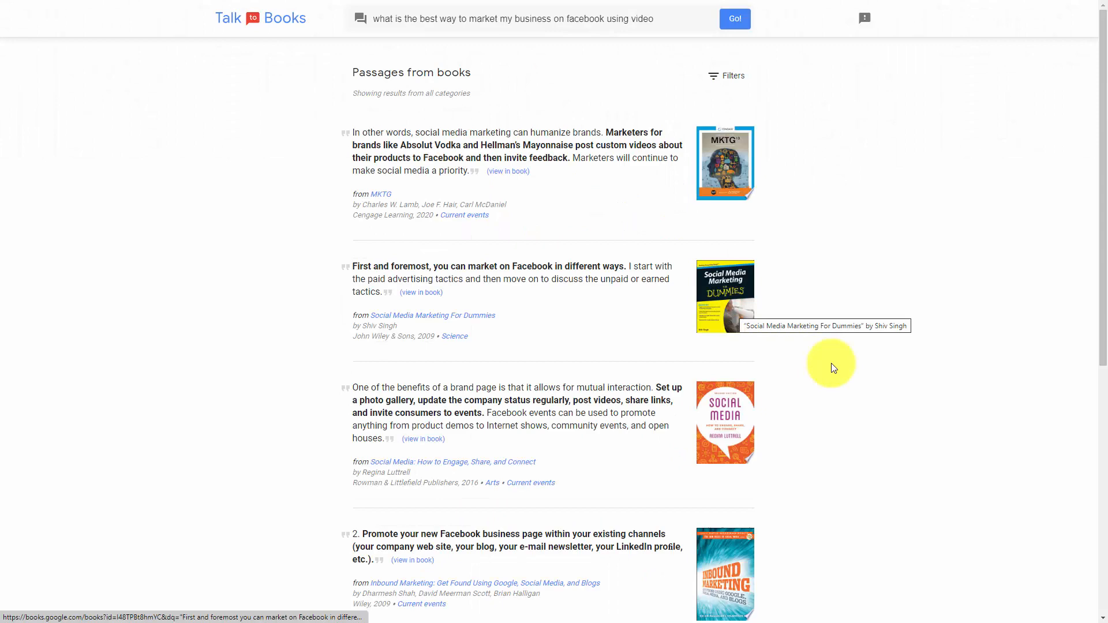
pyautogui.scroll(-3)
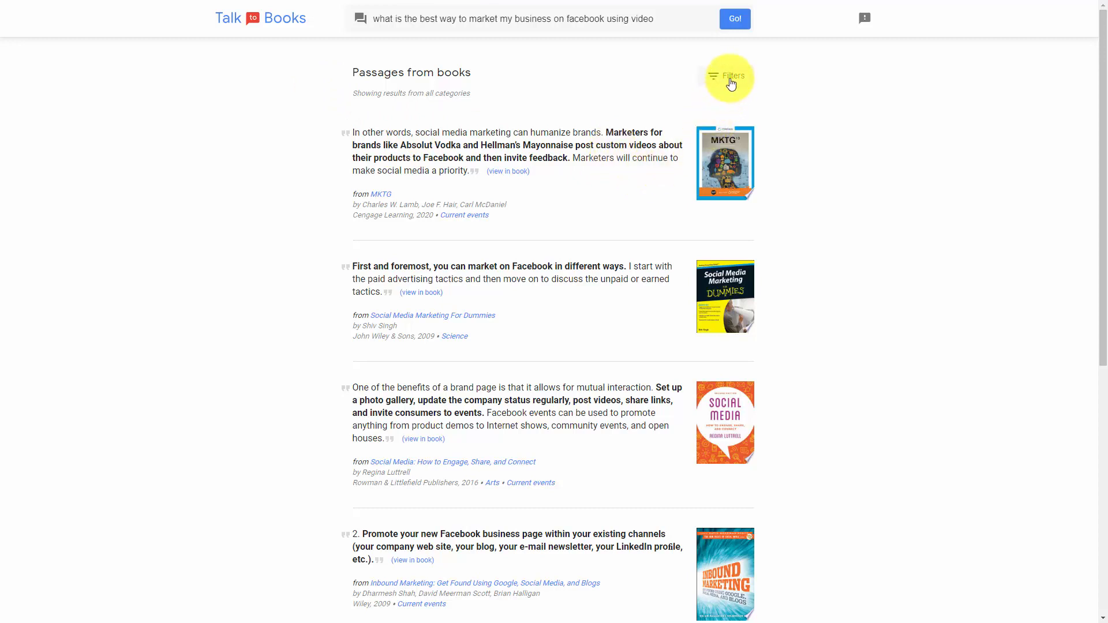
pyautogui.click(728, 76)
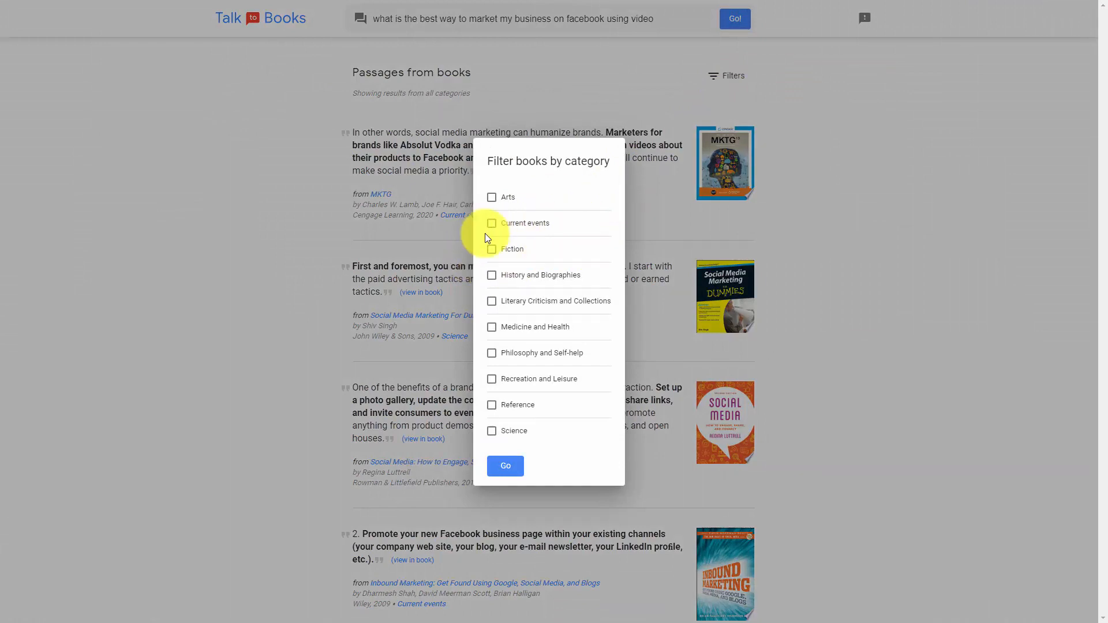
pyautogui.moveTo(212, 374)
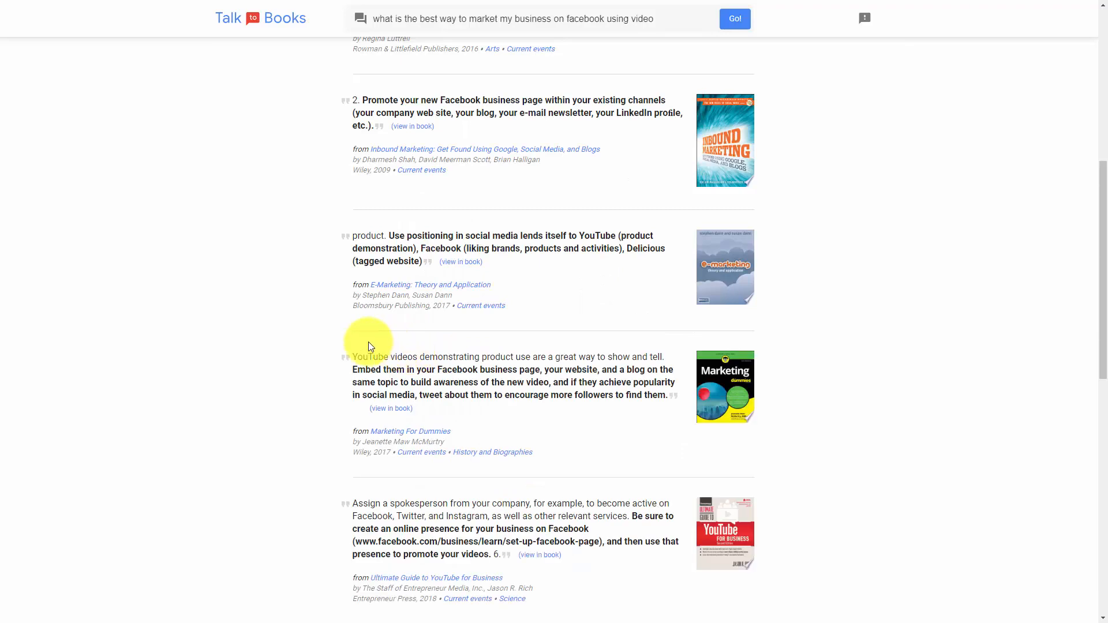
# View the first MKTG passage about Absolut Vodka and Hellman's videos inside the book on Google Books
pyautogui.scroll(-3)
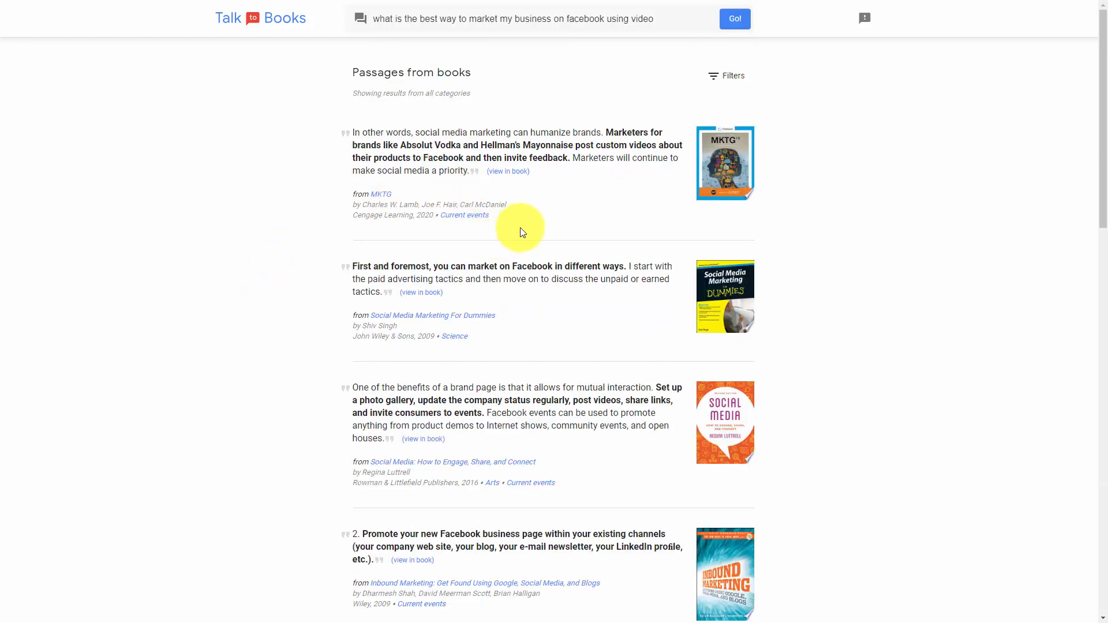
pyautogui.moveTo(508, 172)
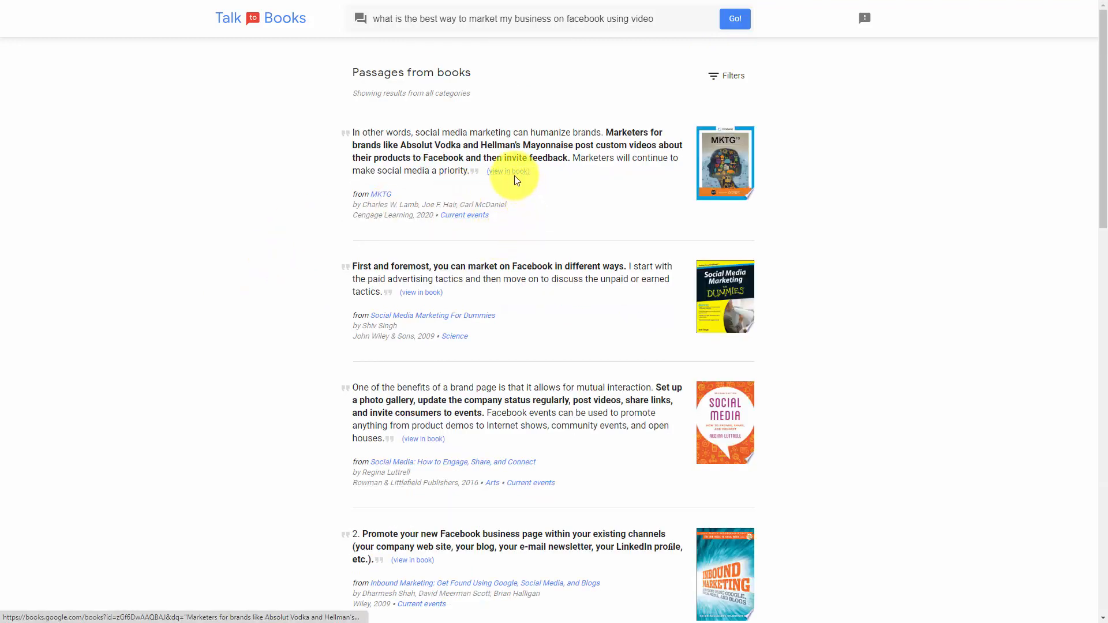
pyautogui.click(507, 172)
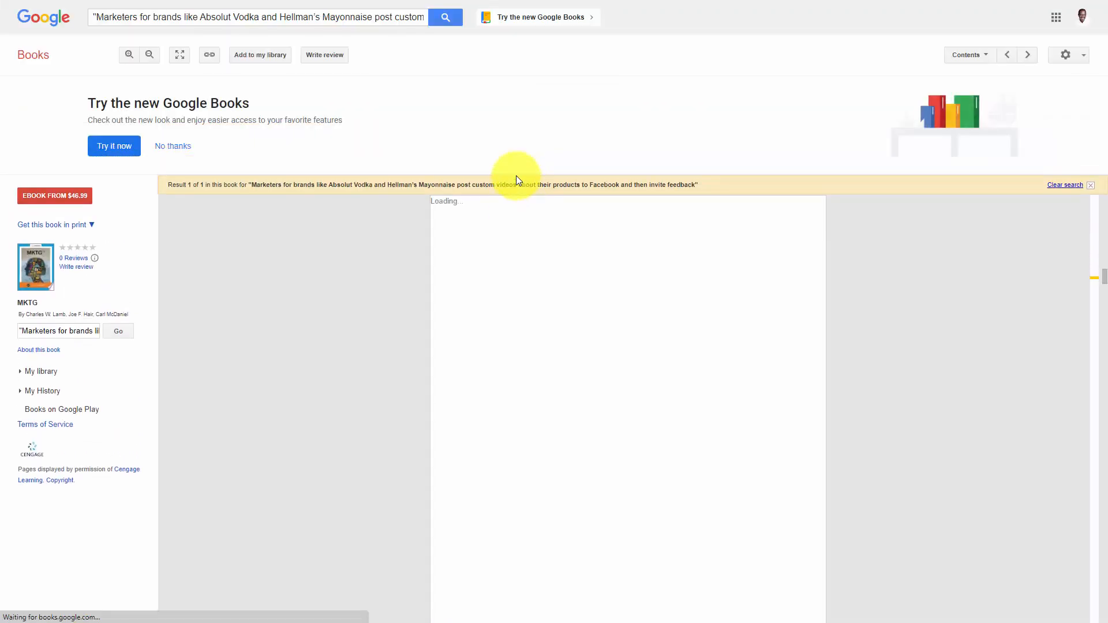